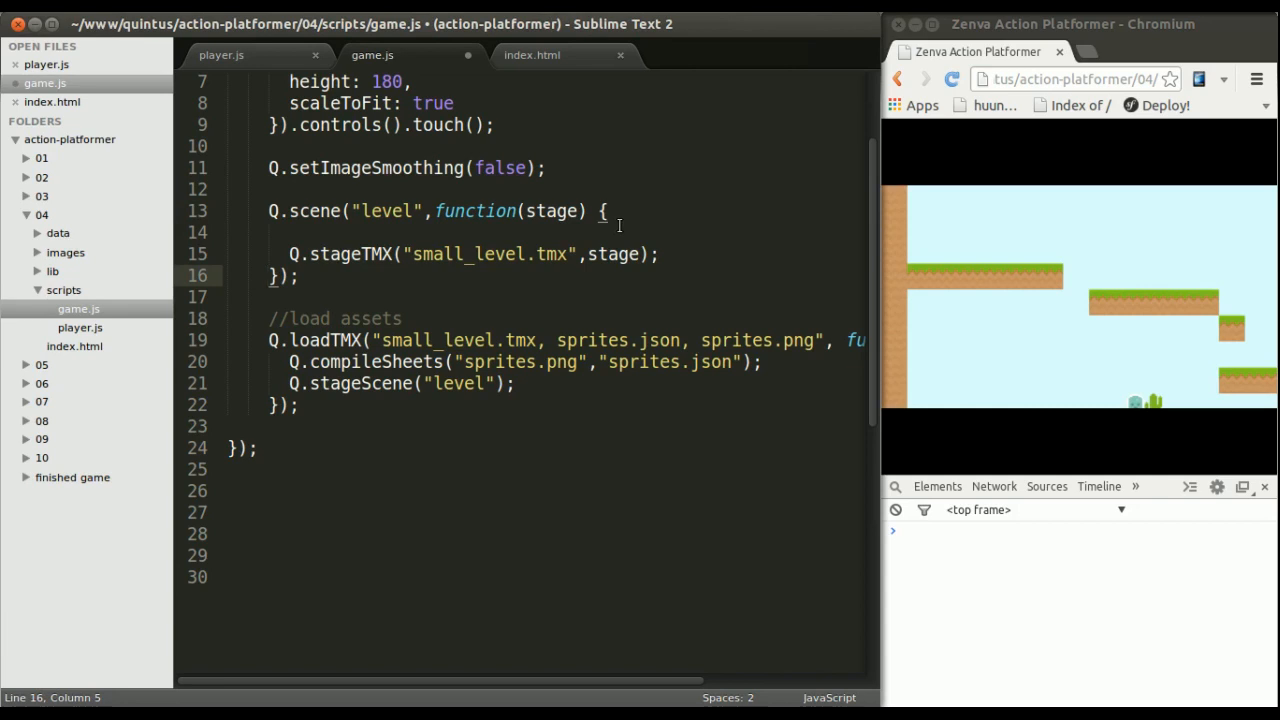
{"action": "mouse_move", "coordinate": [652, 206]}
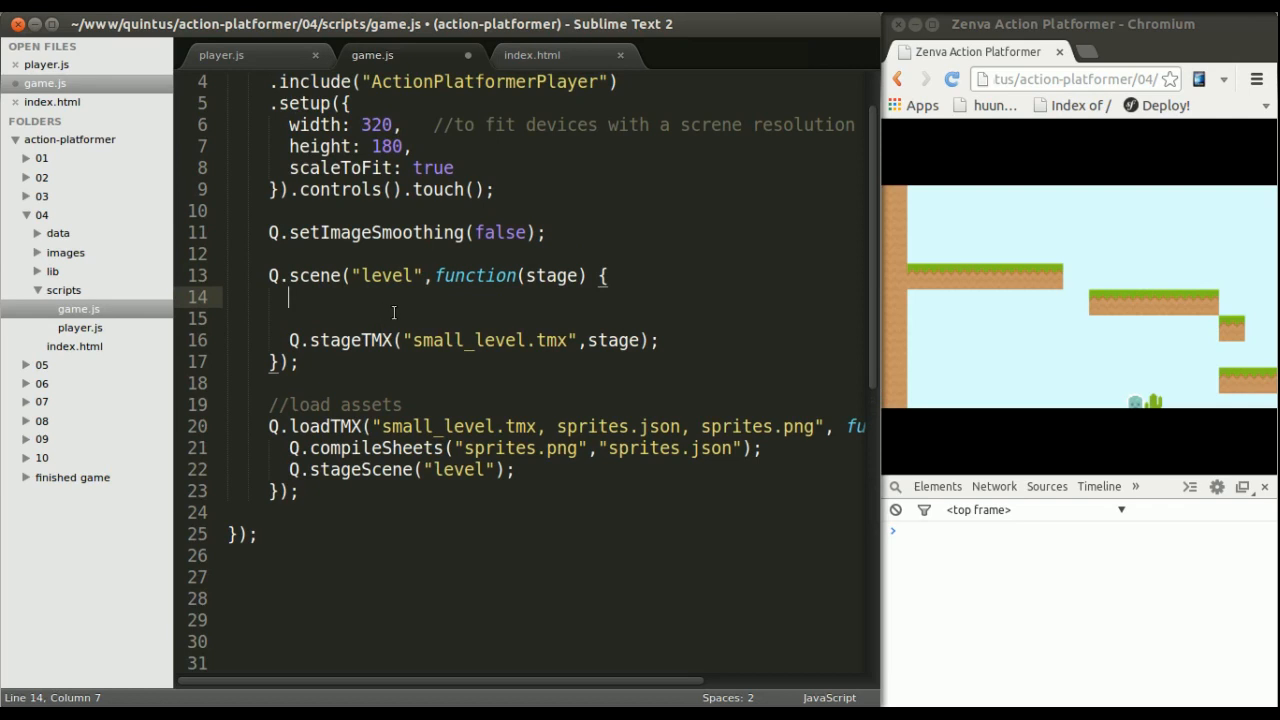
- Declare "var player" above Q.stageTMX and add a blank line after the level-loading call
{"action": "type", "text": "var player;"}
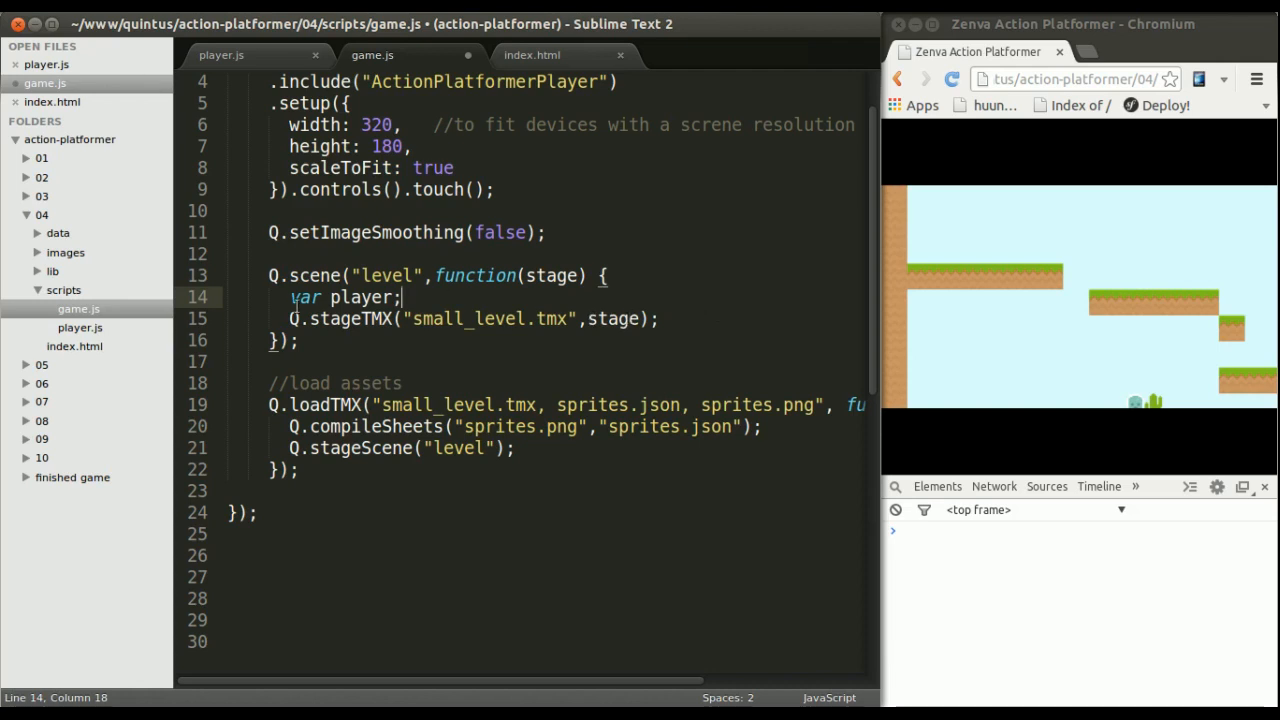
{"action": "left_click", "coordinate": [292, 318]}
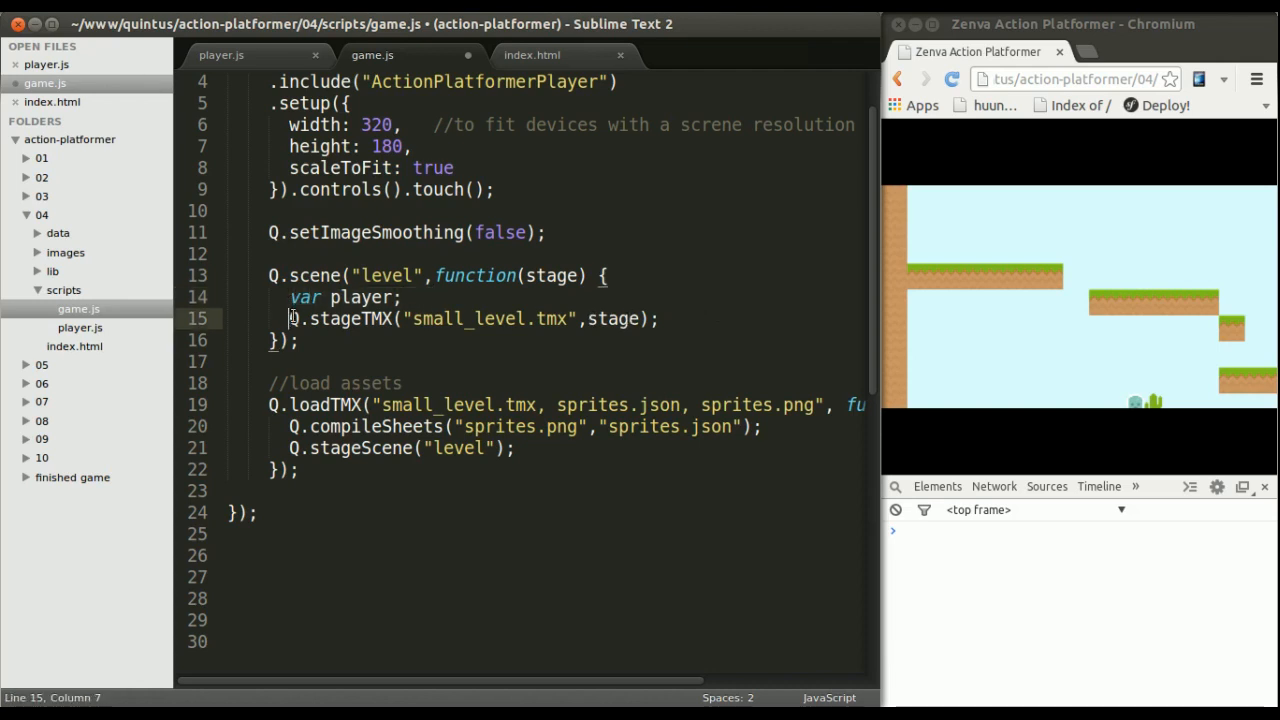
{"action": "left_click_drag", "start_coordinate": [290, 318], "coordinate": [656, 318]}
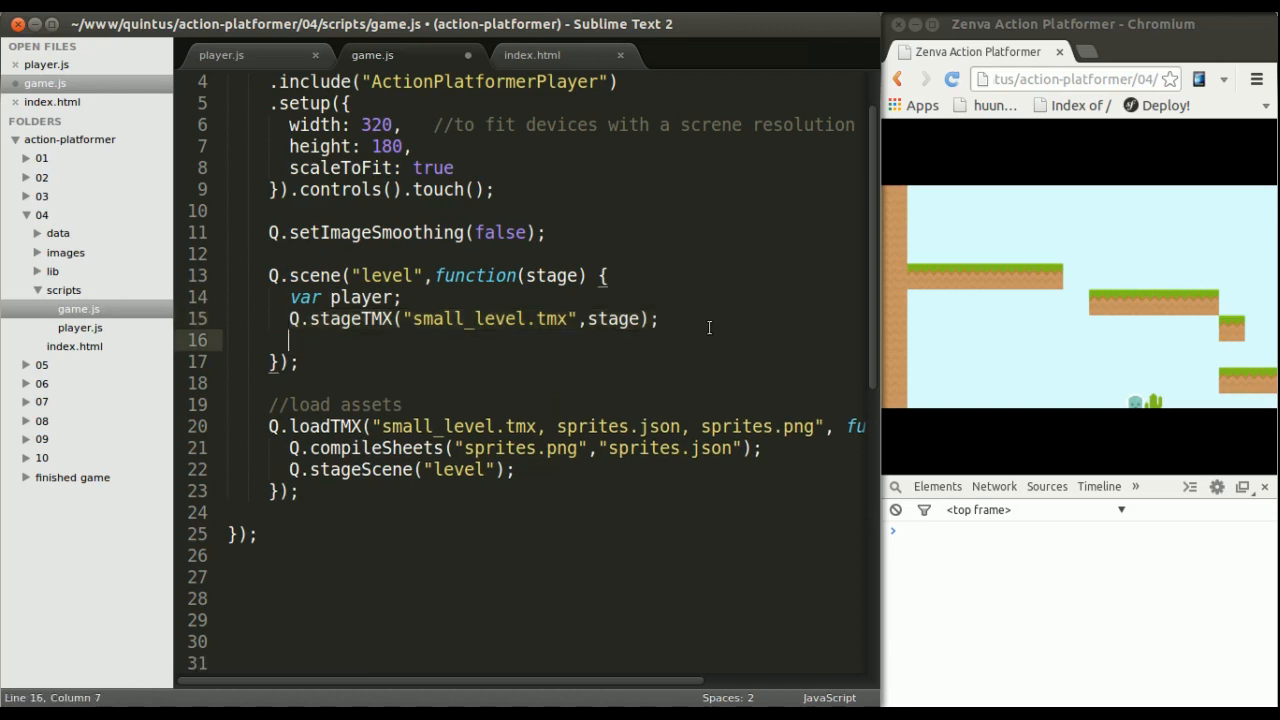
{"action": "key", "text": "Return"}
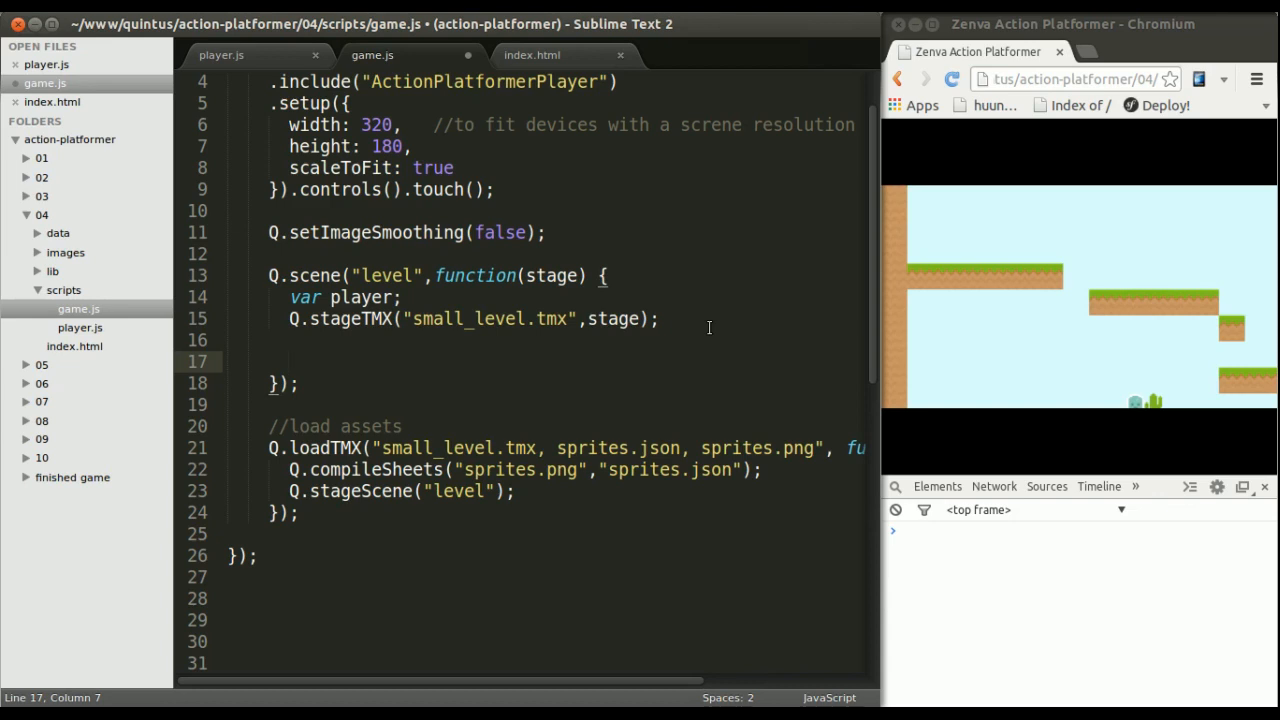
- Write player = Q("Player").first(); and begin the following stage statement
{"action": "type", "text": "playe"}
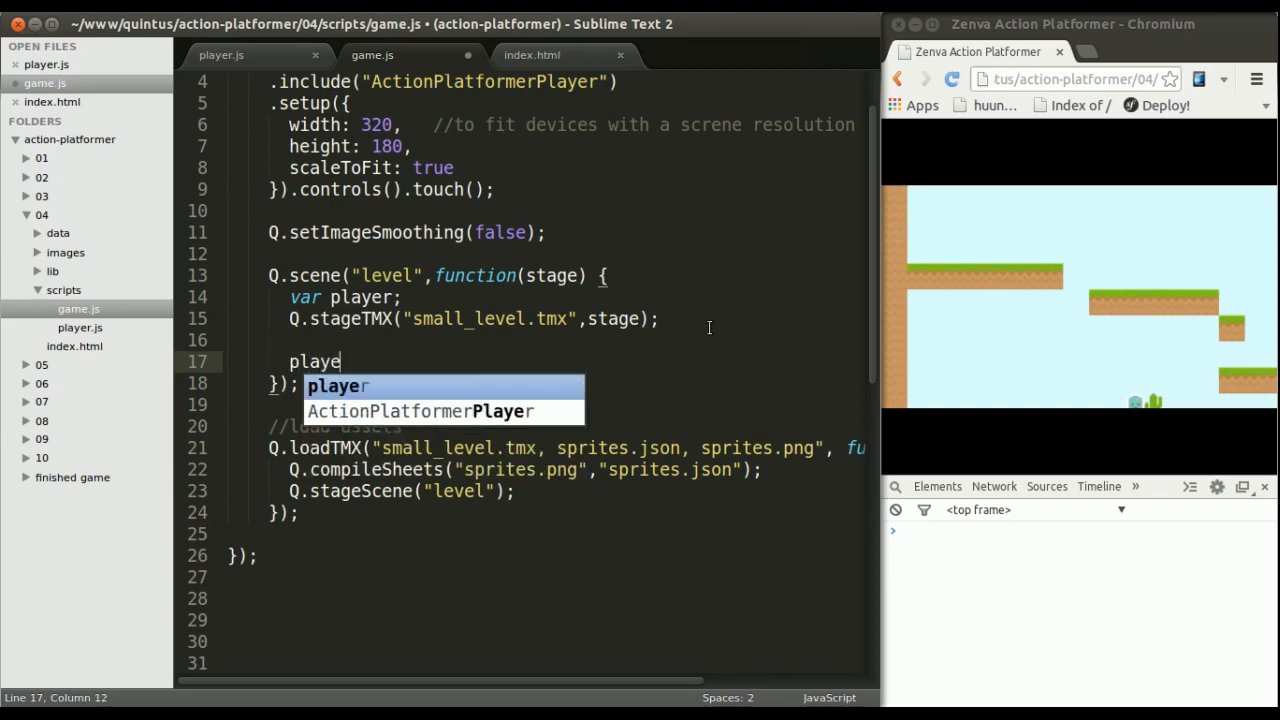
{"action": "type", "text": "r = Q"}
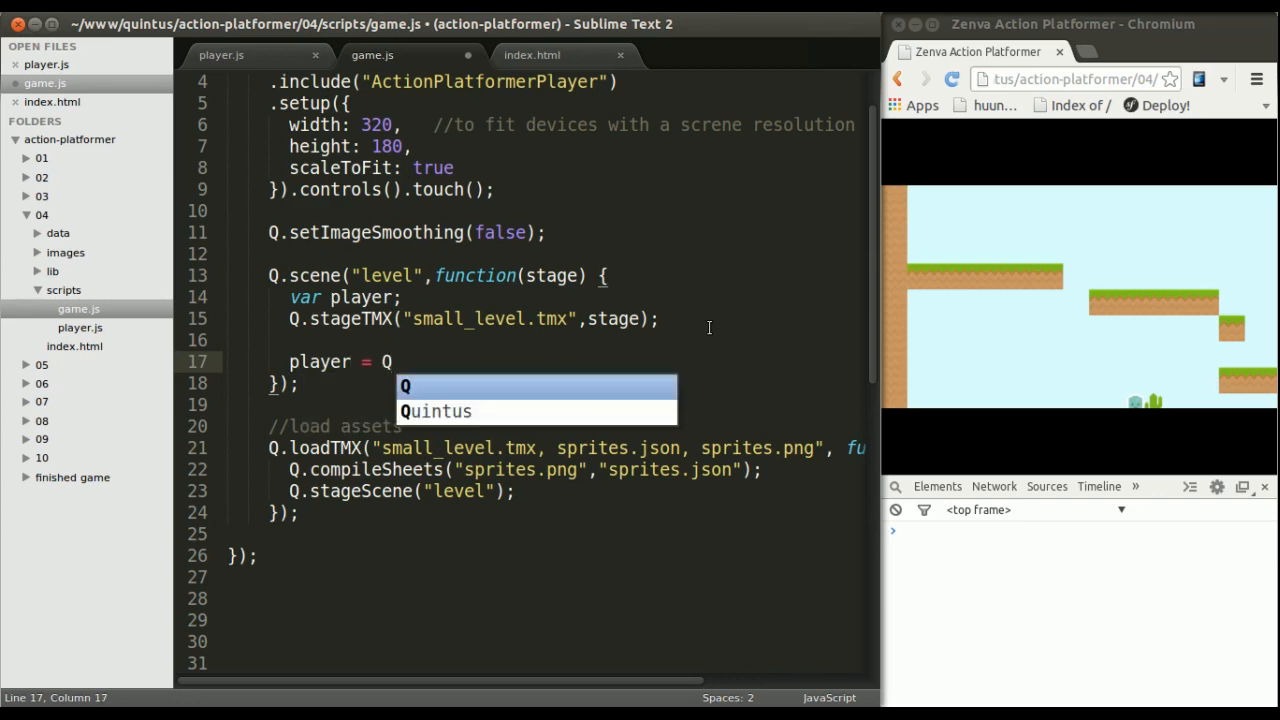
{"action": "type", "text": "(\"\")"}
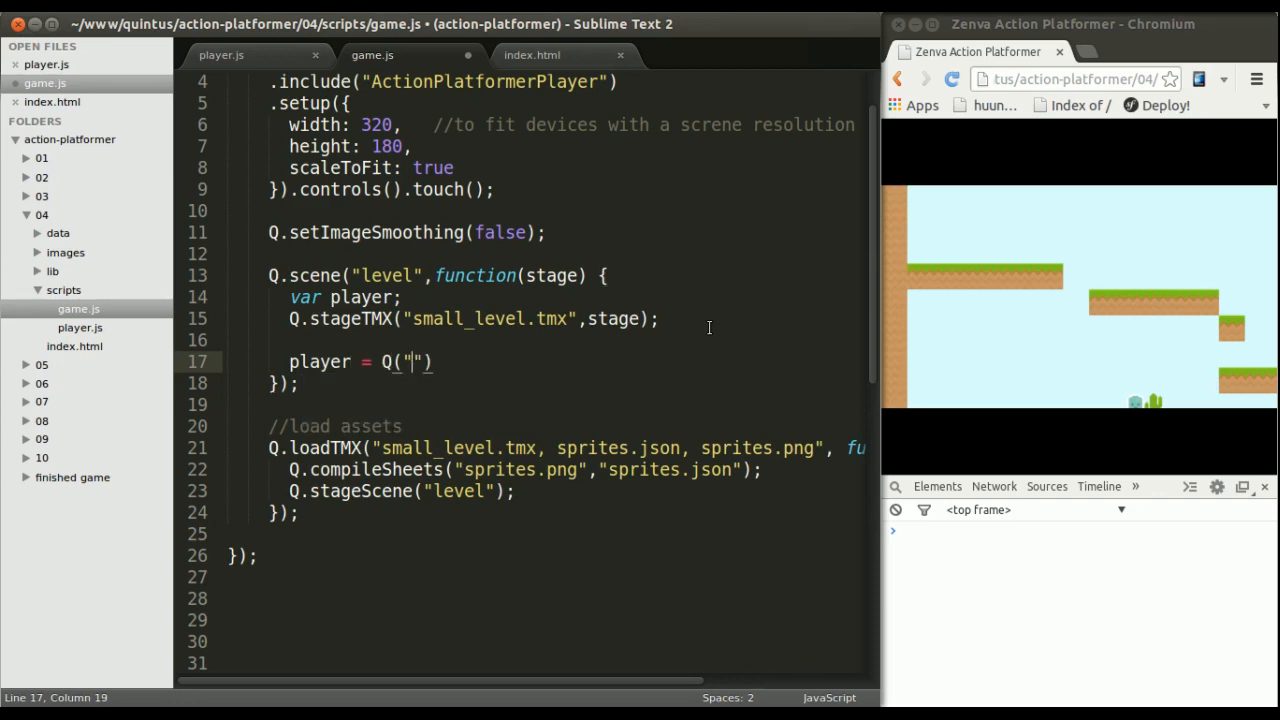
{"action": "type", "text": "Player"}
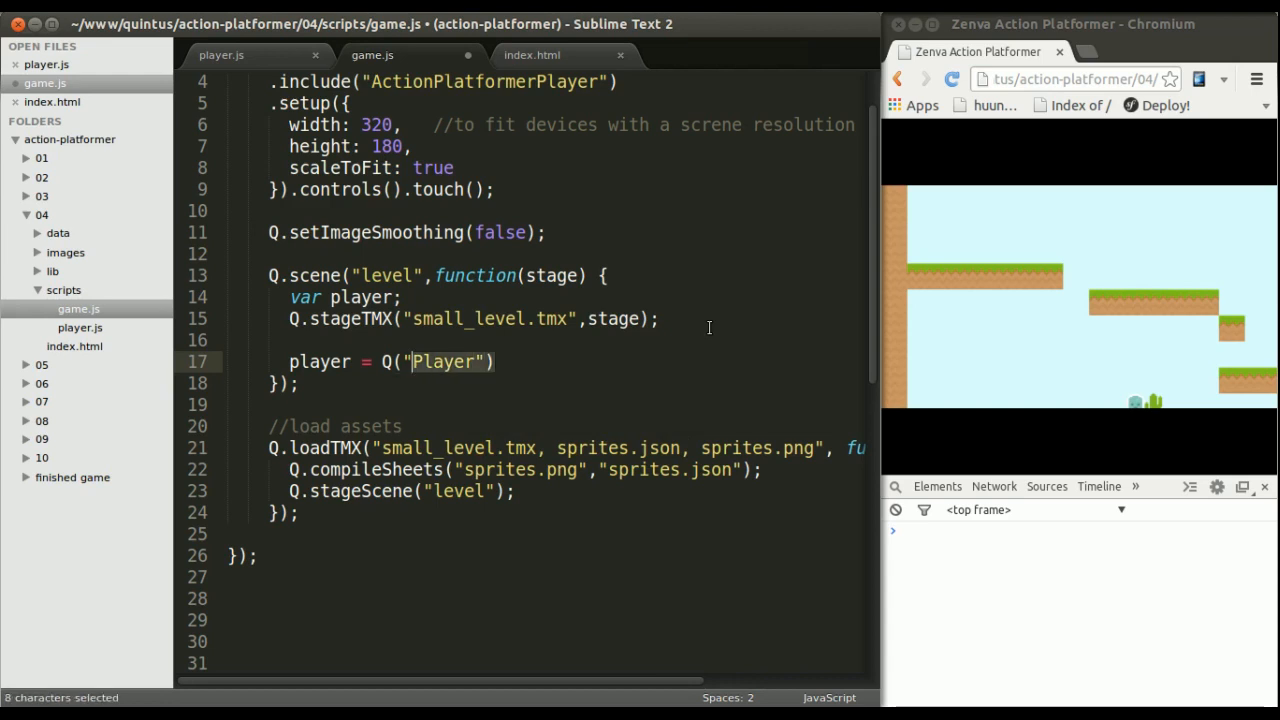
{"action": "left_click", "coordinate": [496, 360]}
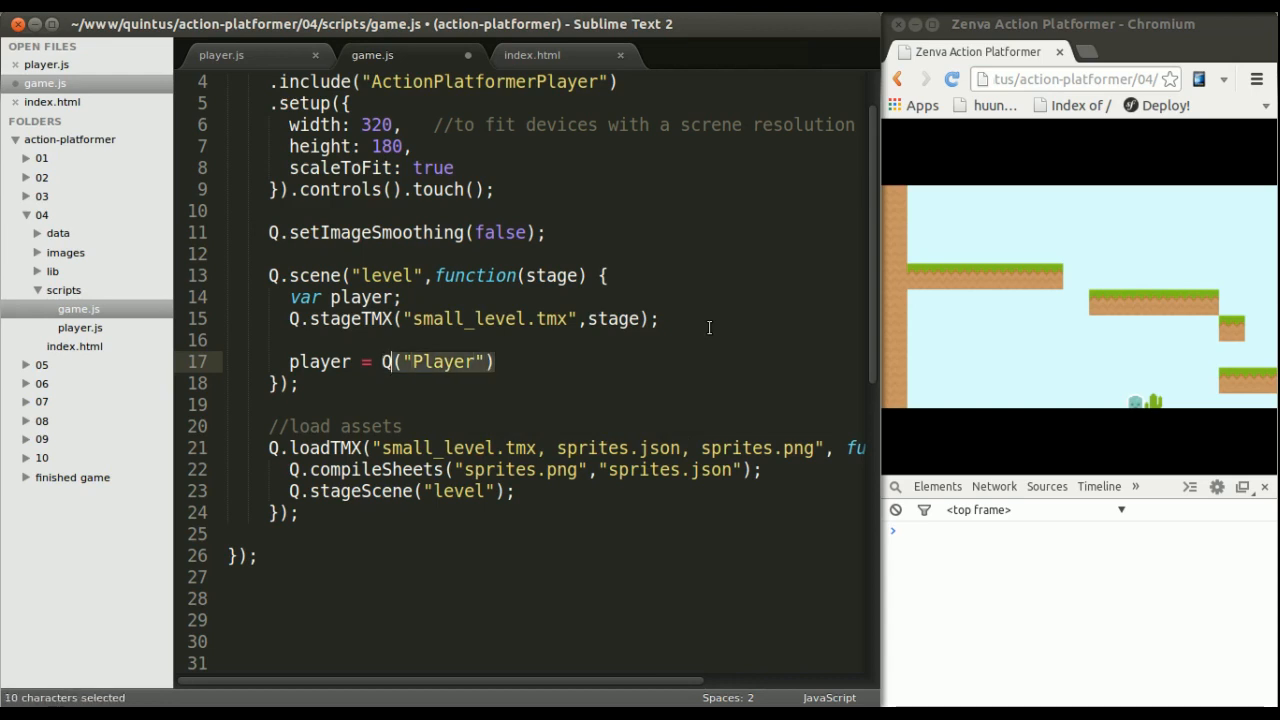
{"action": "left_click", "coordinate": [492, 360]}
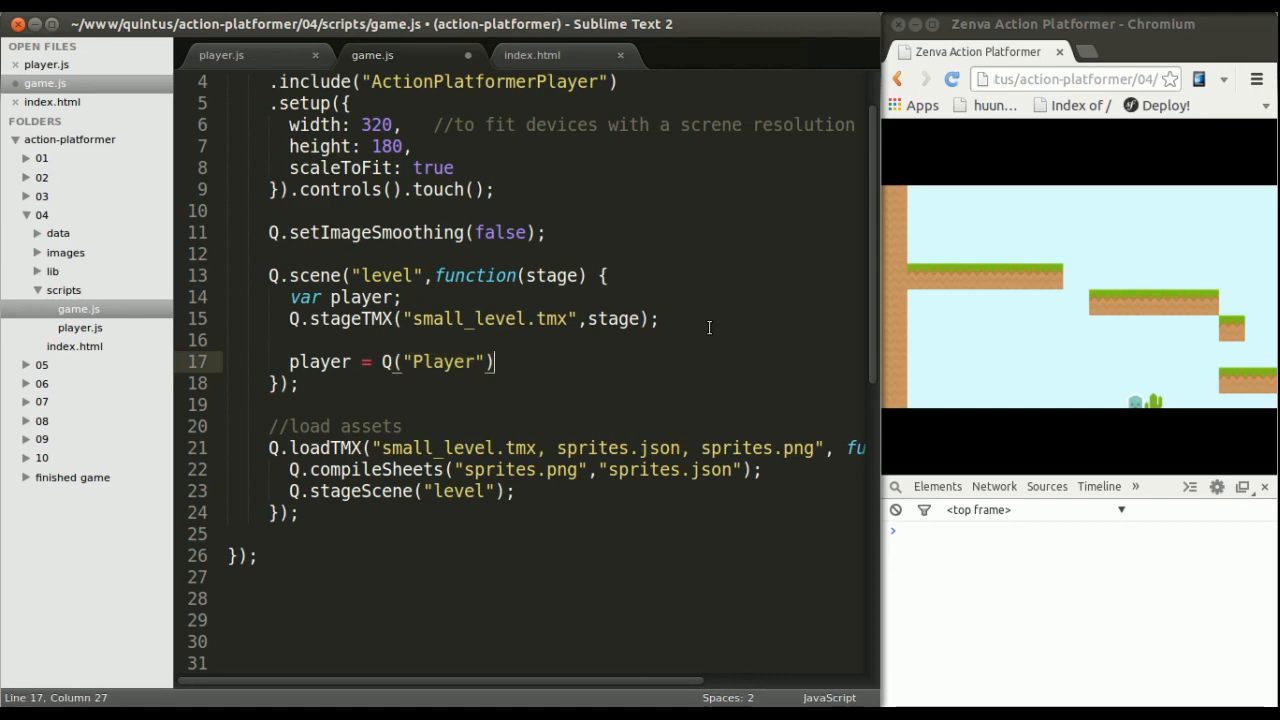
{"action": "type", "text": ".first()"}
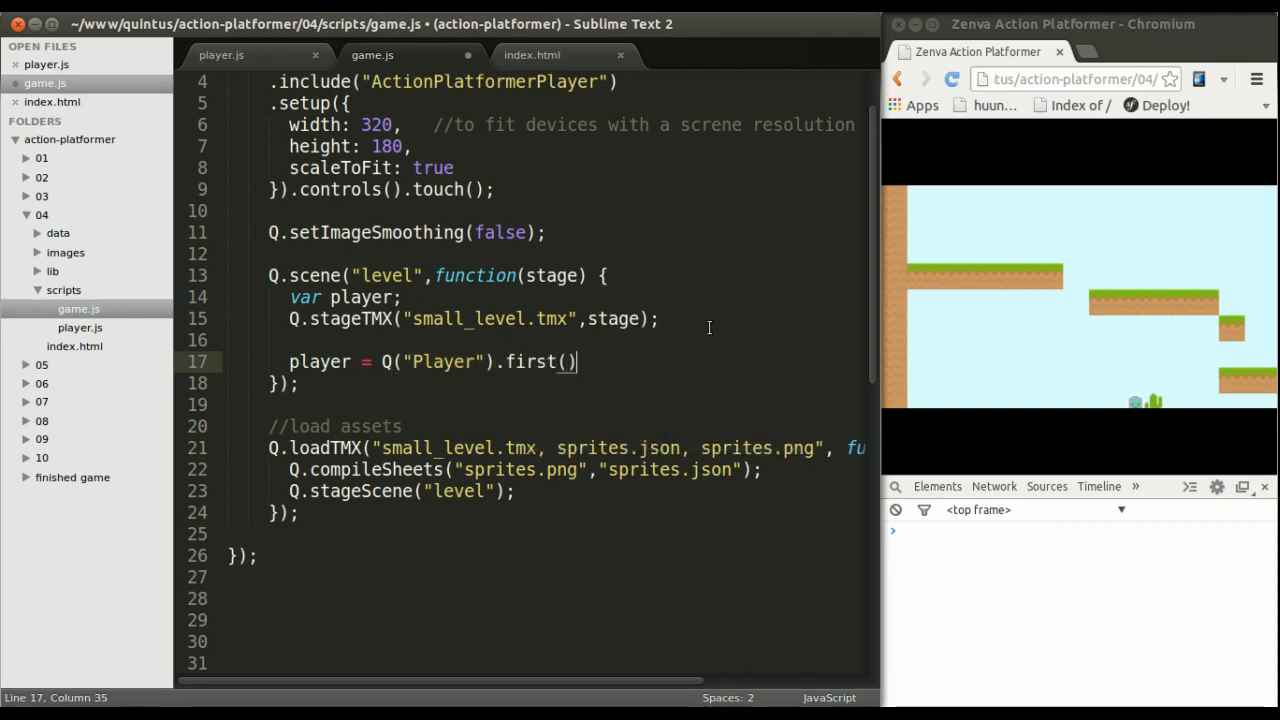
{"action": "type", "text": ";"}
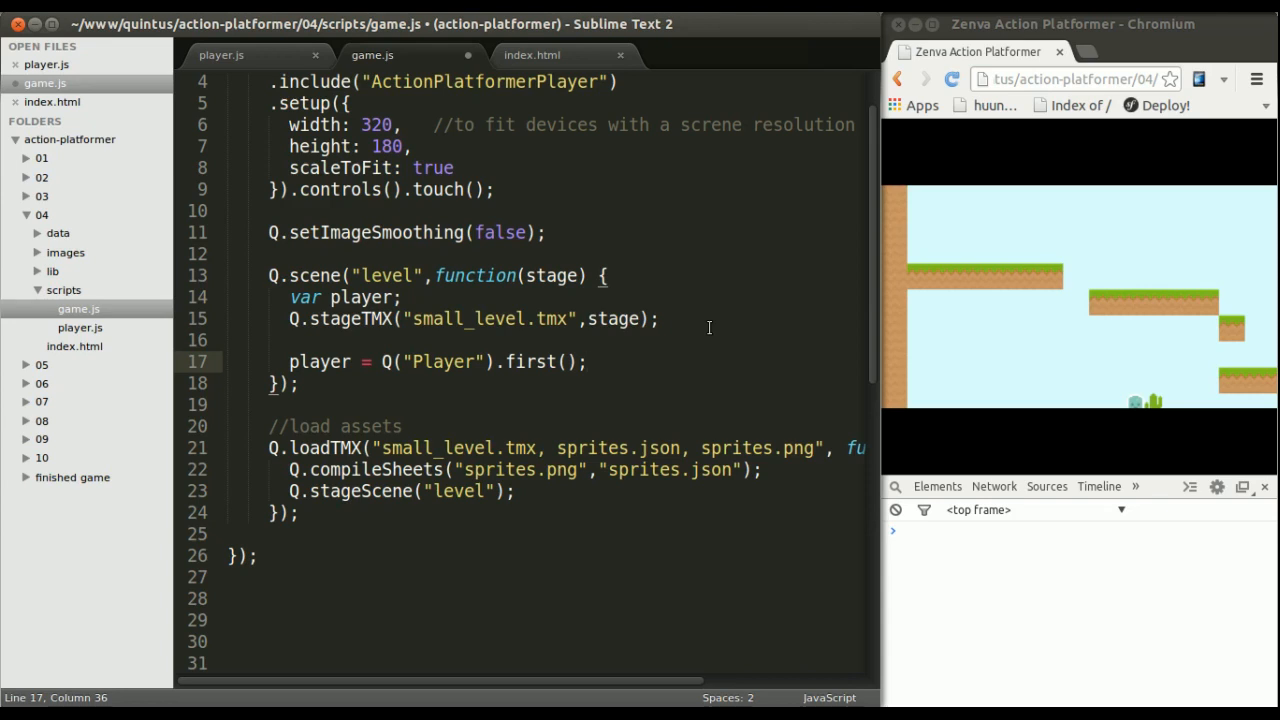
{"action": "type", "text": "stage.add("}
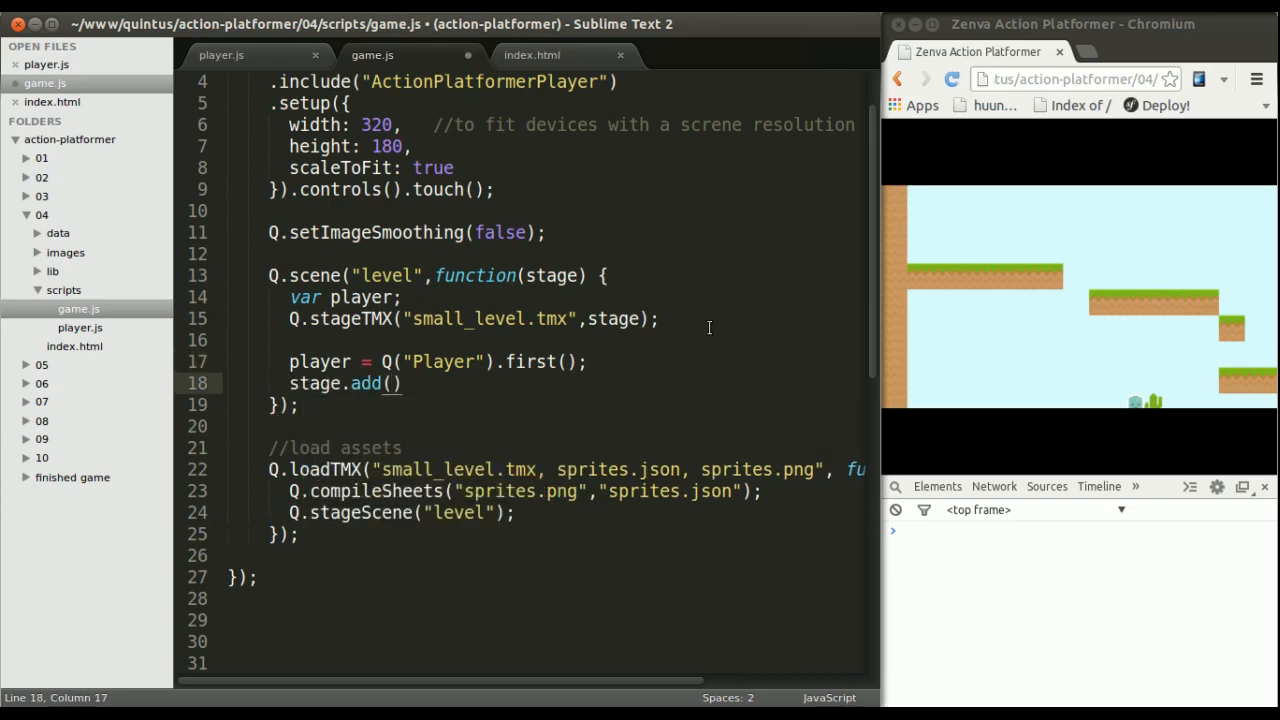
- Add stage.add("viewport") and chain a .follow() call onto it
{"action": "type", "text": "\"viewpo\""}
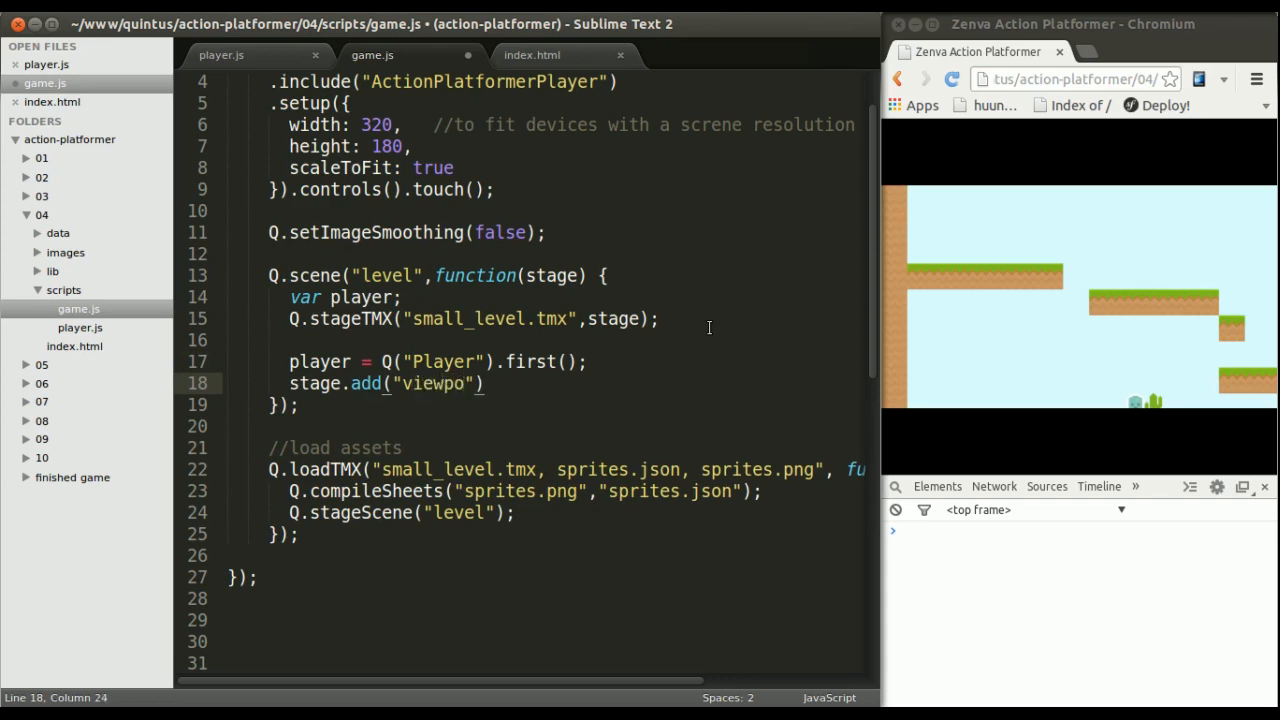
{"action": "type", "text": "rt"}
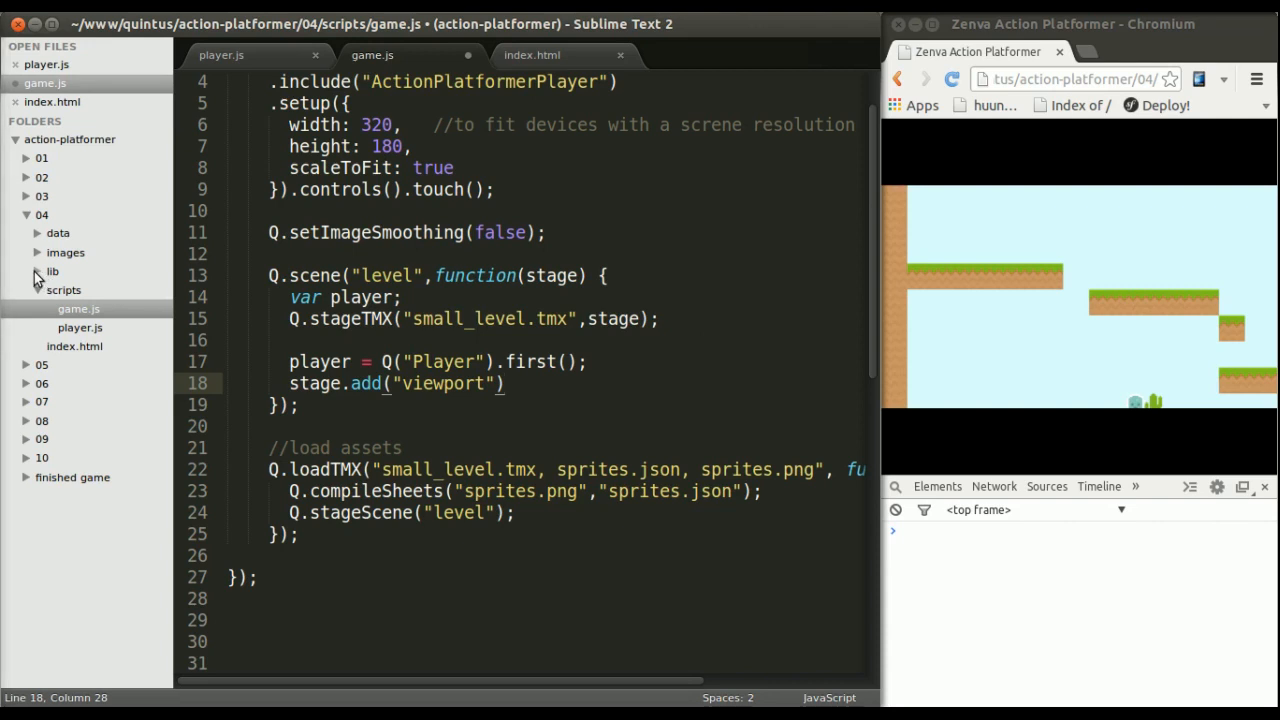
{"action": "left_click", "coordinate": [52, 272]}
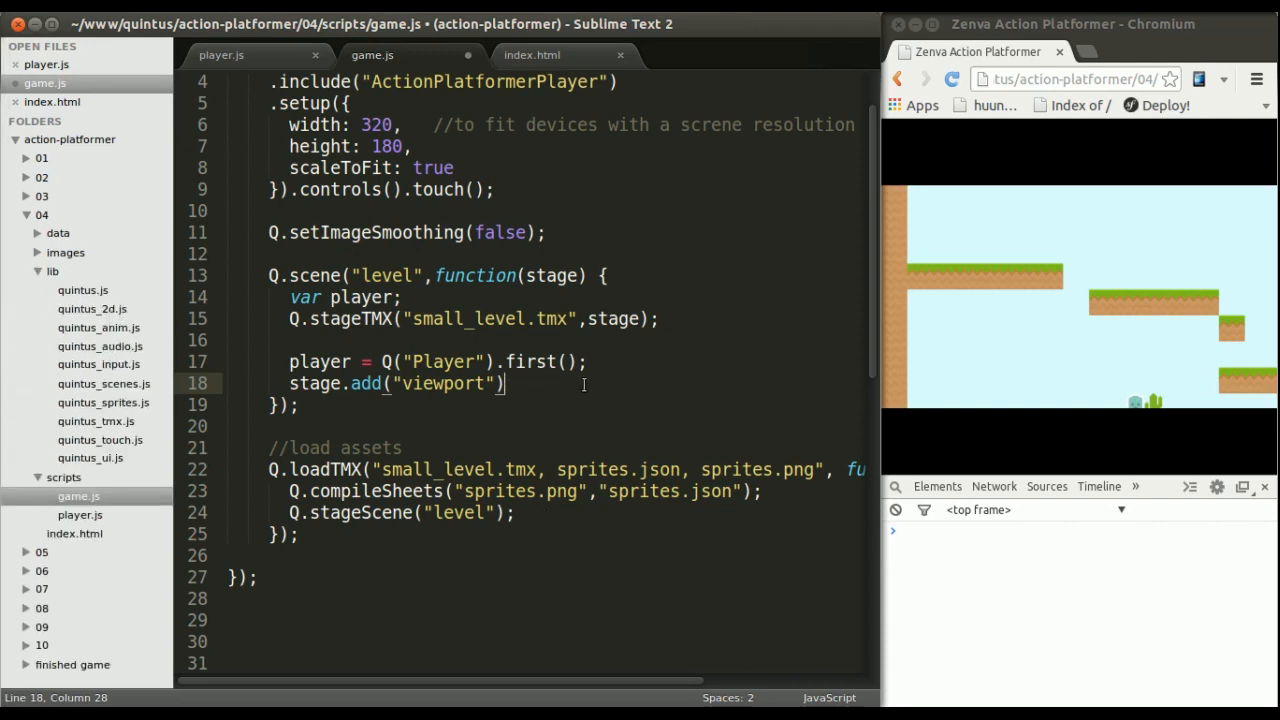
{"action": "type", "text": ".follo"}
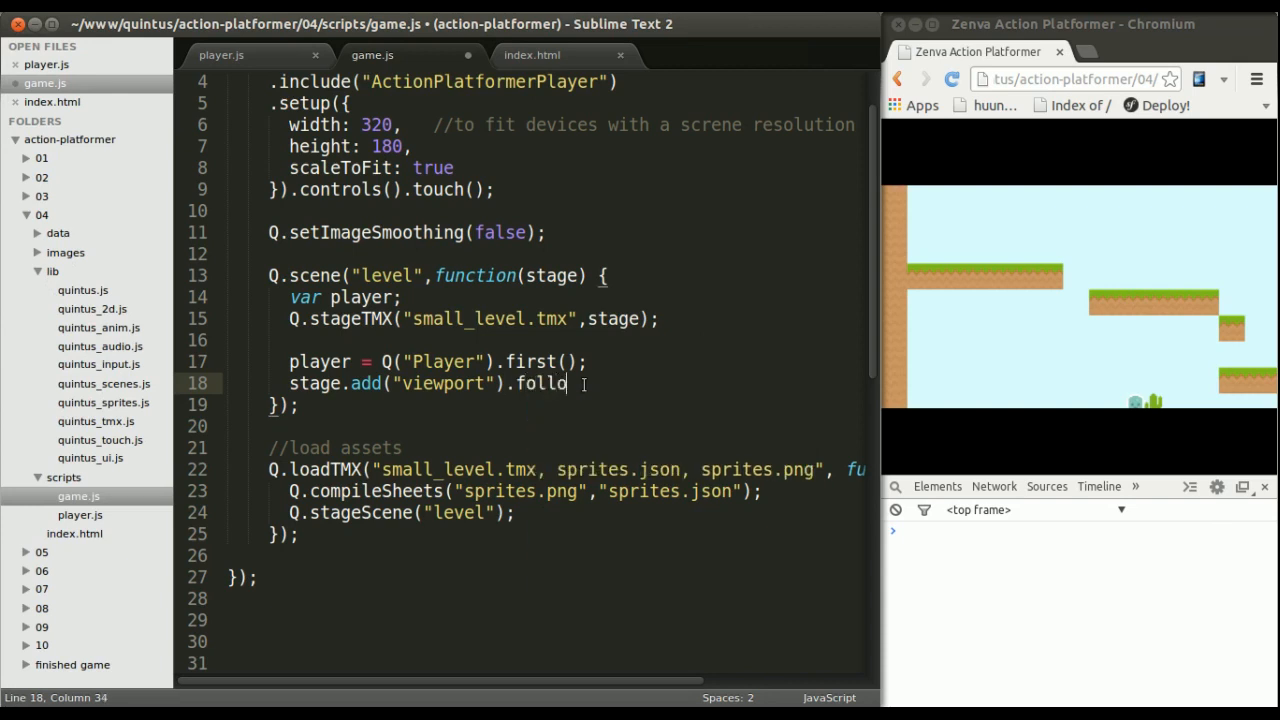
{"action": "type", "text": "w()"}
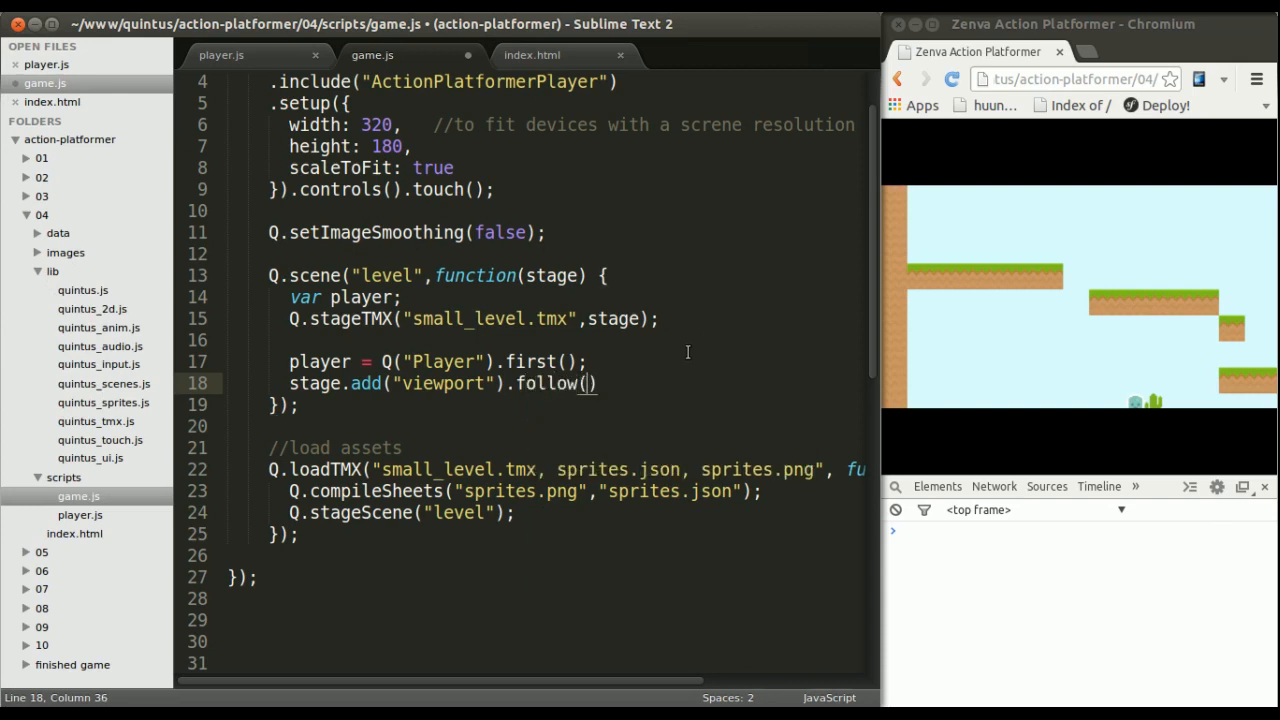
{"action": "scroll", "scroll_direction": "down", "scroll_amount": 3}
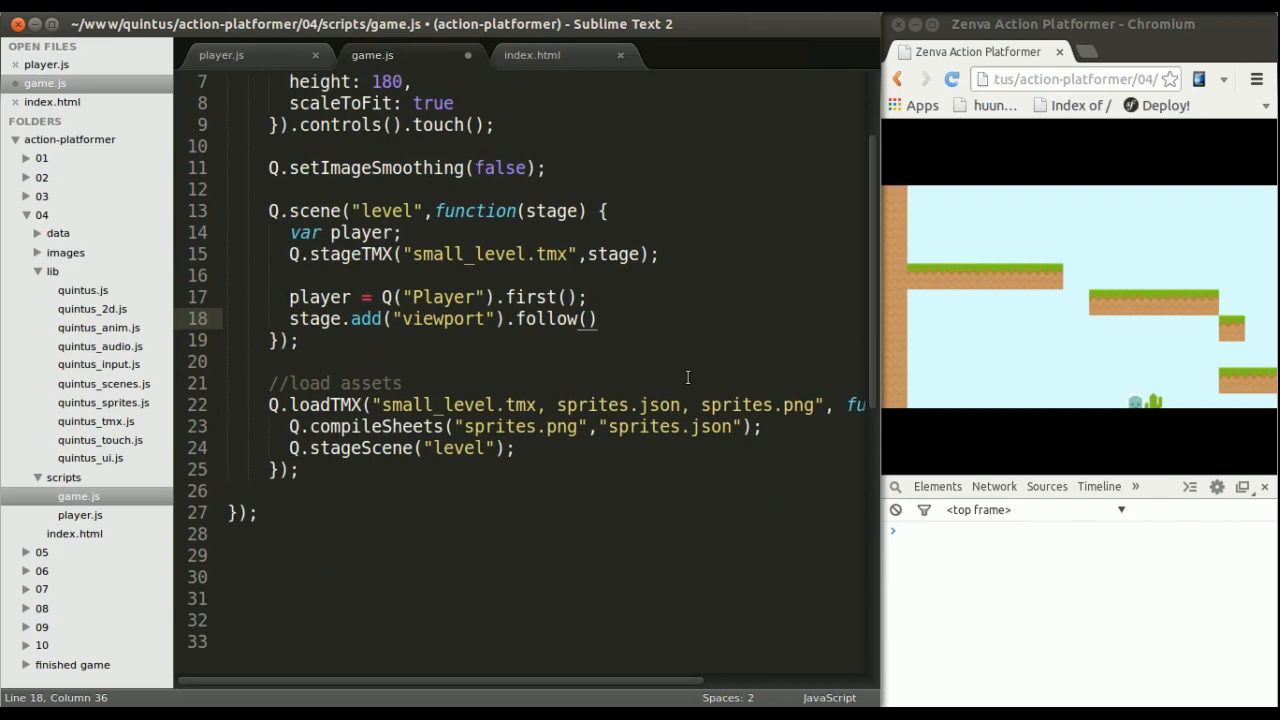
- Make follow track player with {x: true, y: true} and save game.js
{"action": "type", "text": "player,"}
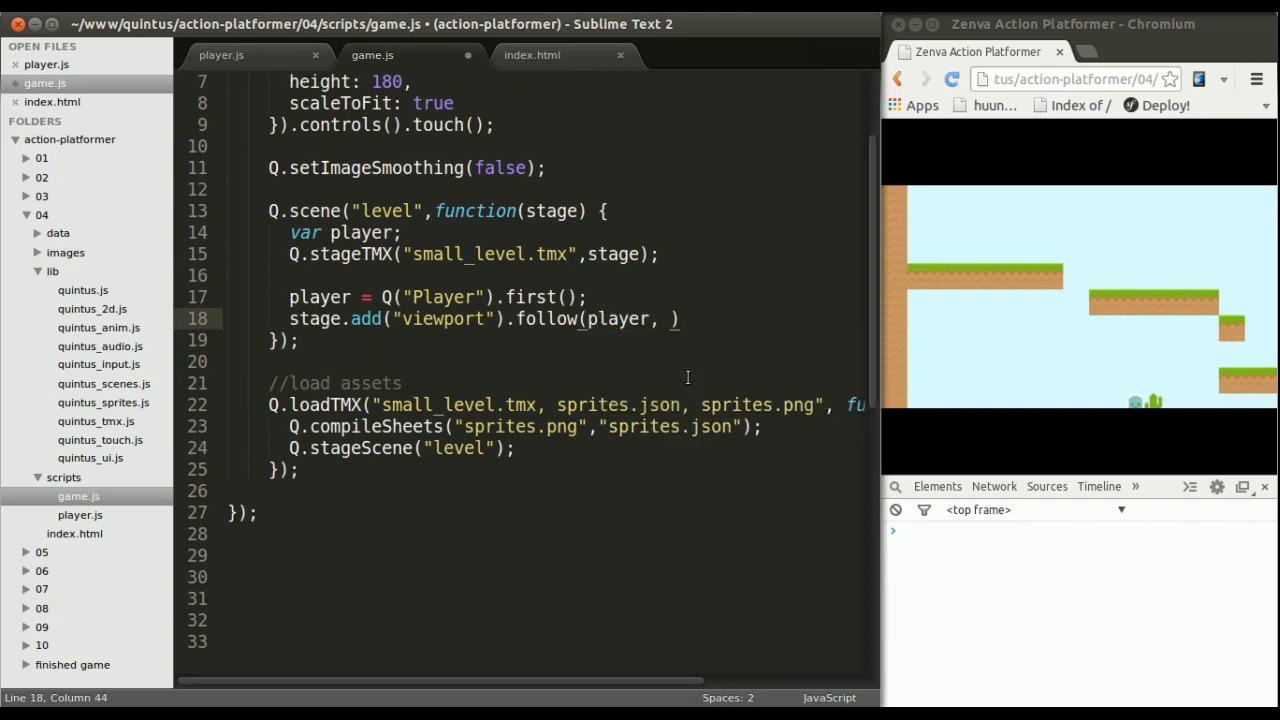
{"action": "type", "text": "{x}"}
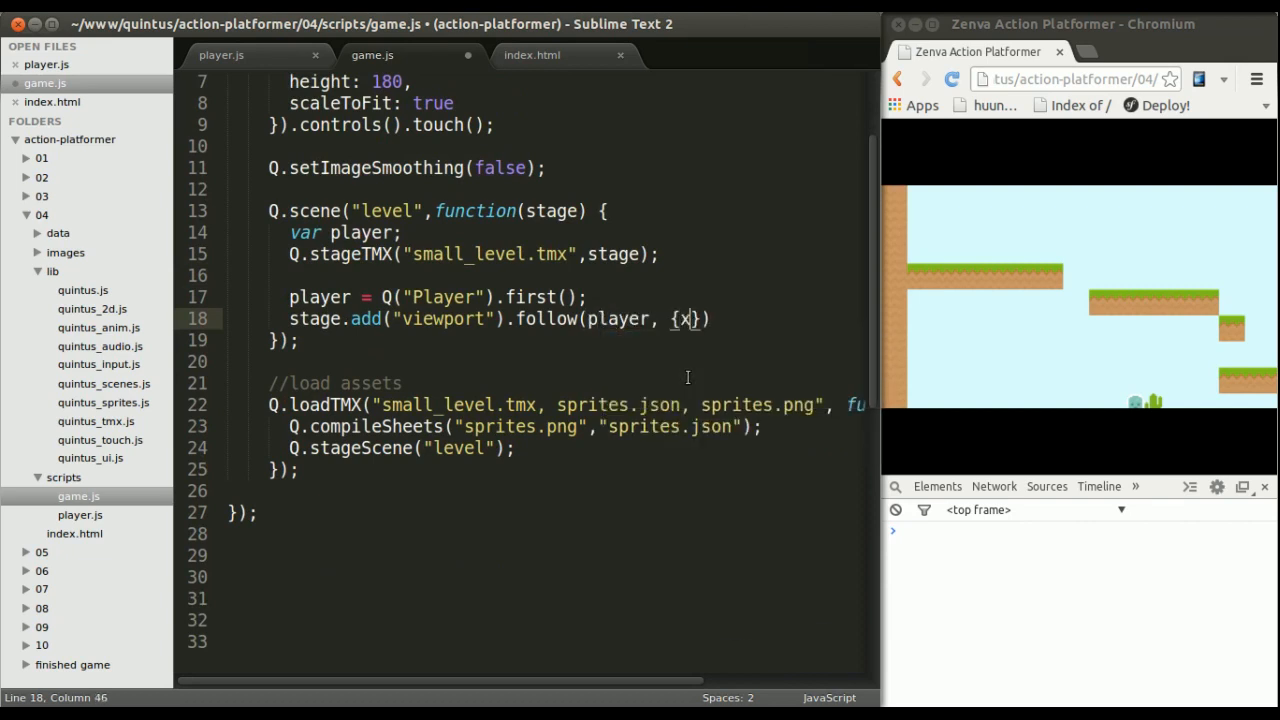
{"action": "type", "text": ": true, y:"}
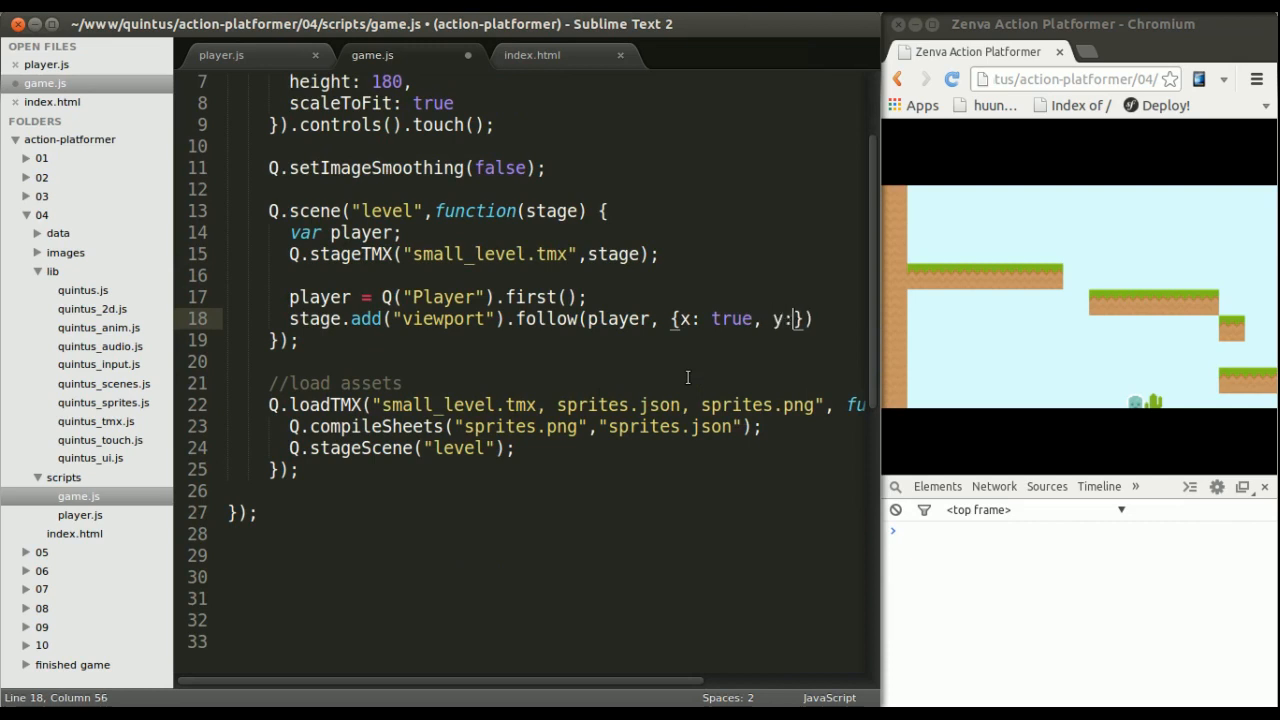
{"action": "type", "text": "true"}
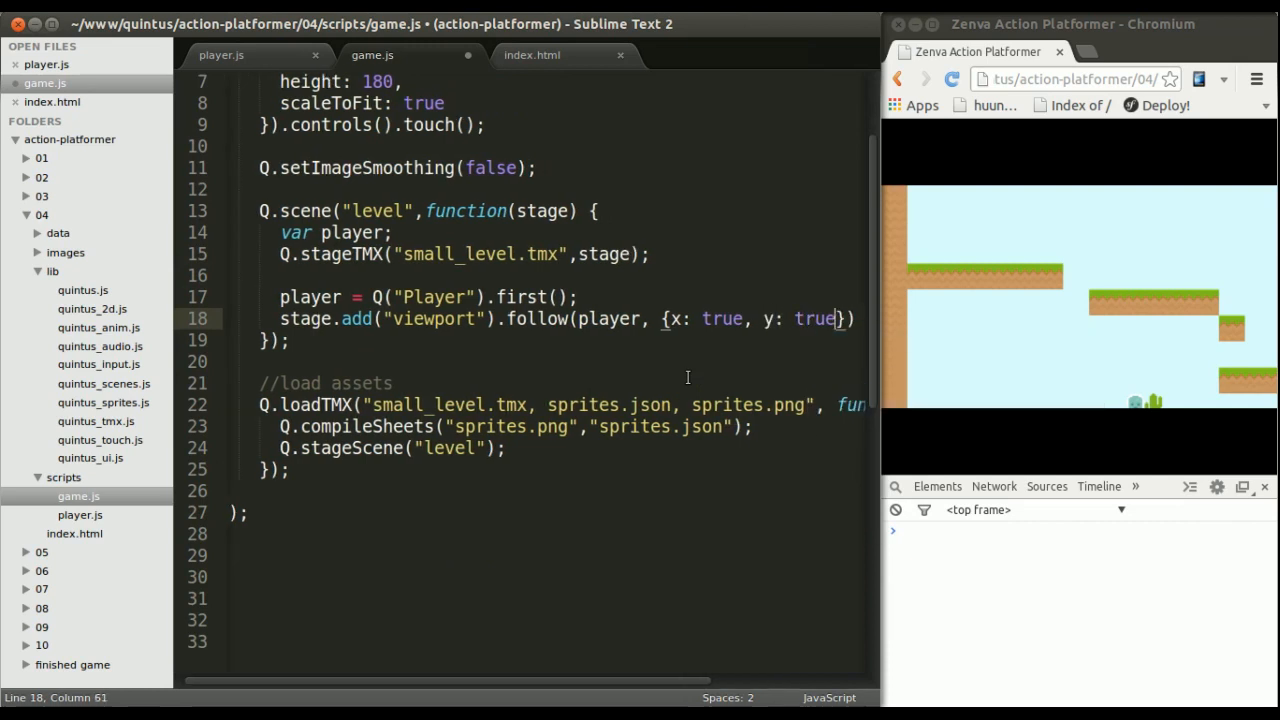
{"action": "key", "text": "ctrl+s"}
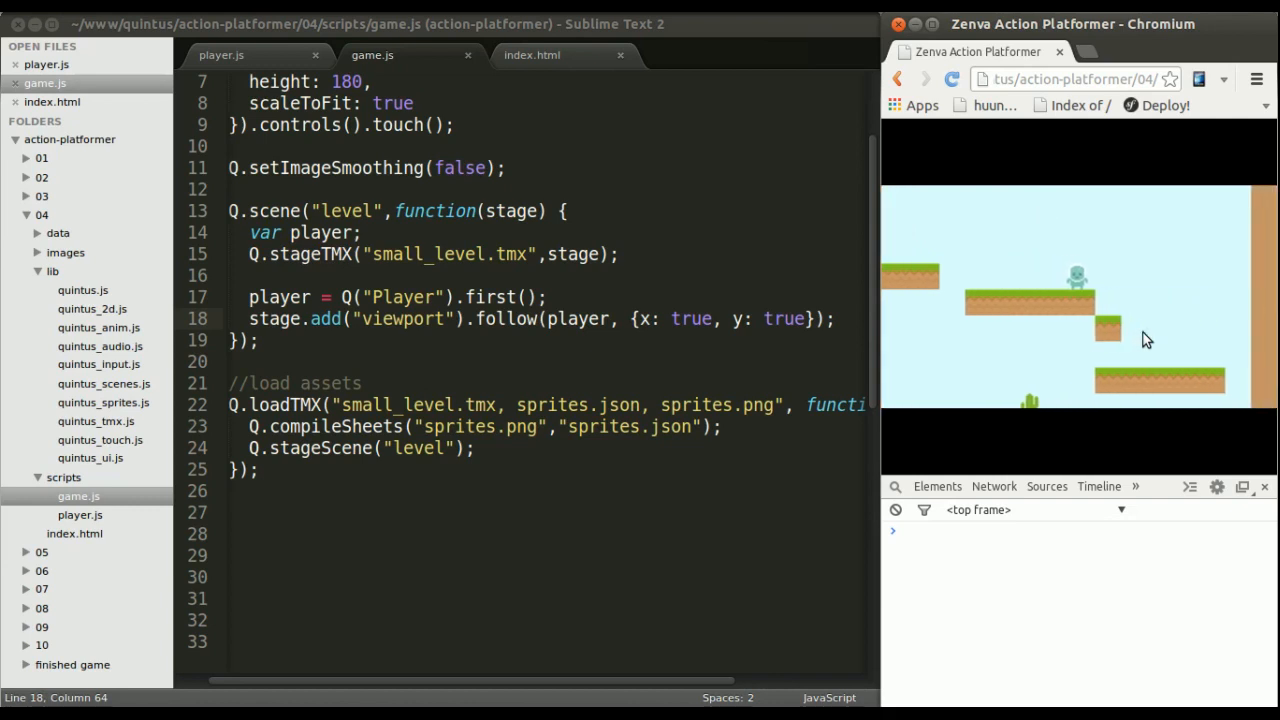
{"action": "mouse_move", "coordinate": [1160, 326]}
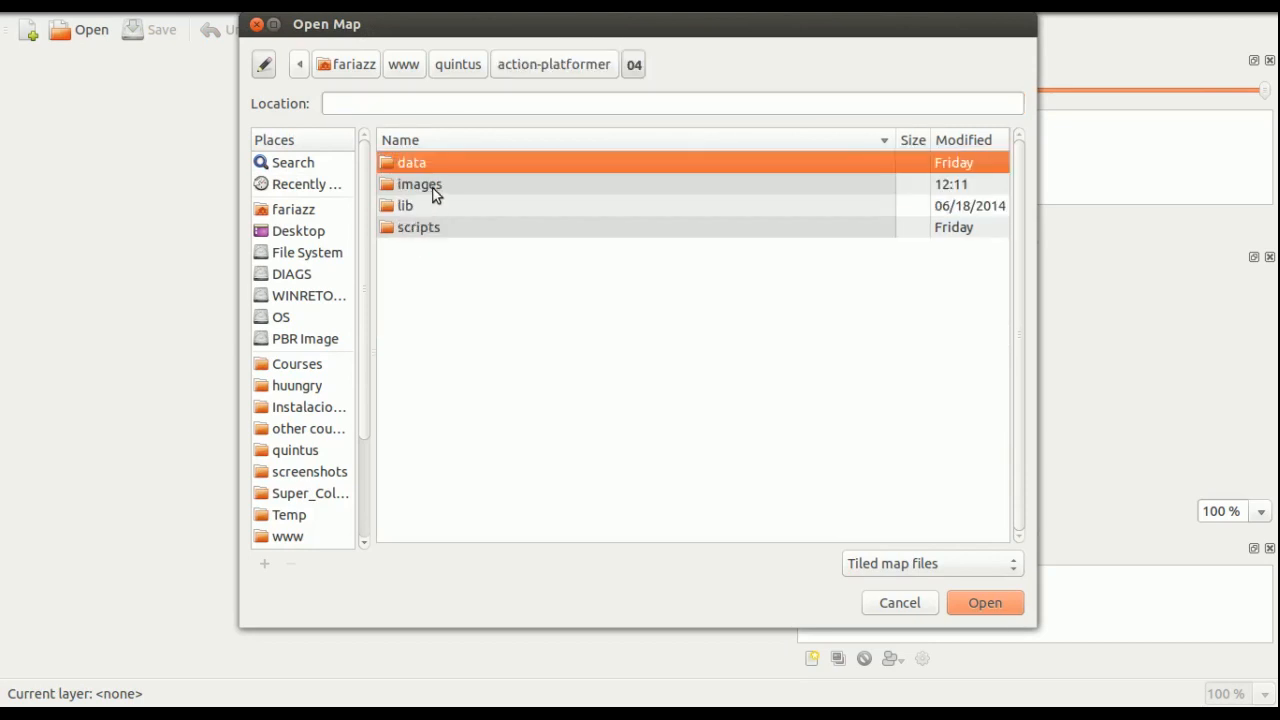
- Open data/small_level.tmx and confirm background1's boundingBox property is true in Layer Properties
{"action": "double_click", "coordinate": [412, 162]}
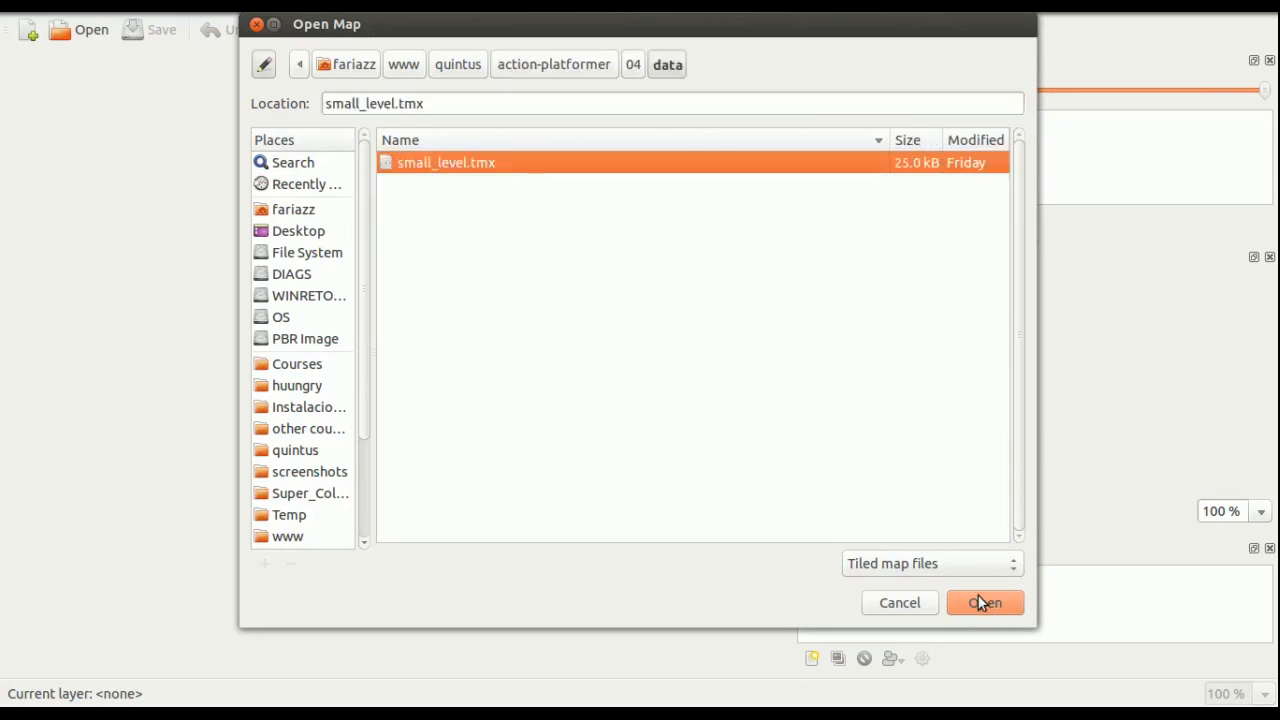
{"action": "left_click", "coordinate": [984, 602]}
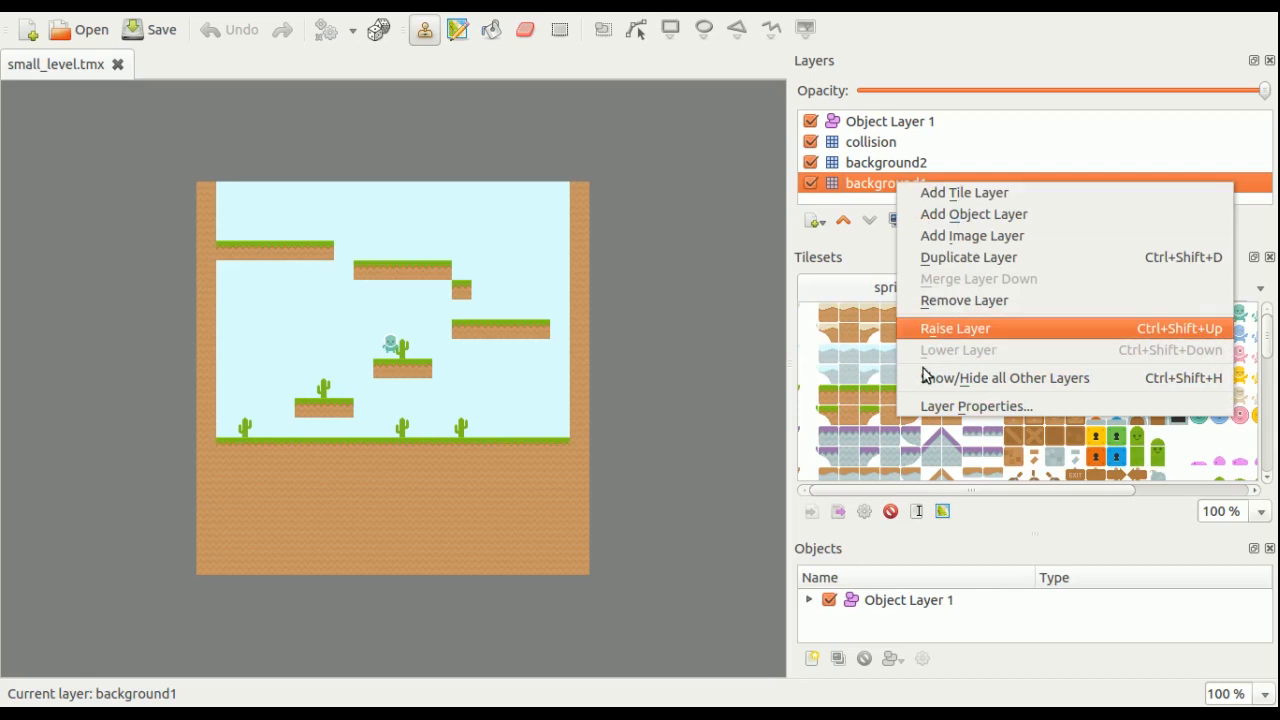
{"action": "left_click", "coordinate": [976, 404]}
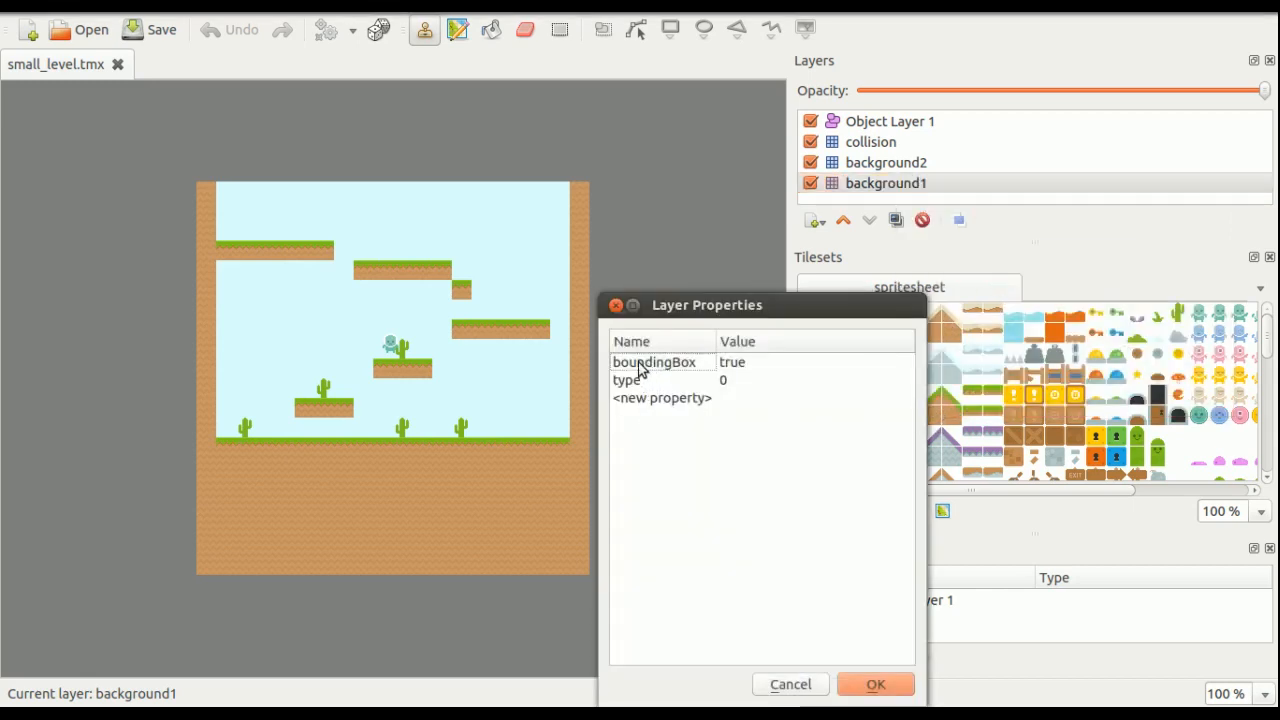
{"action": "mouse_move", "coordinate": [756, 370]}
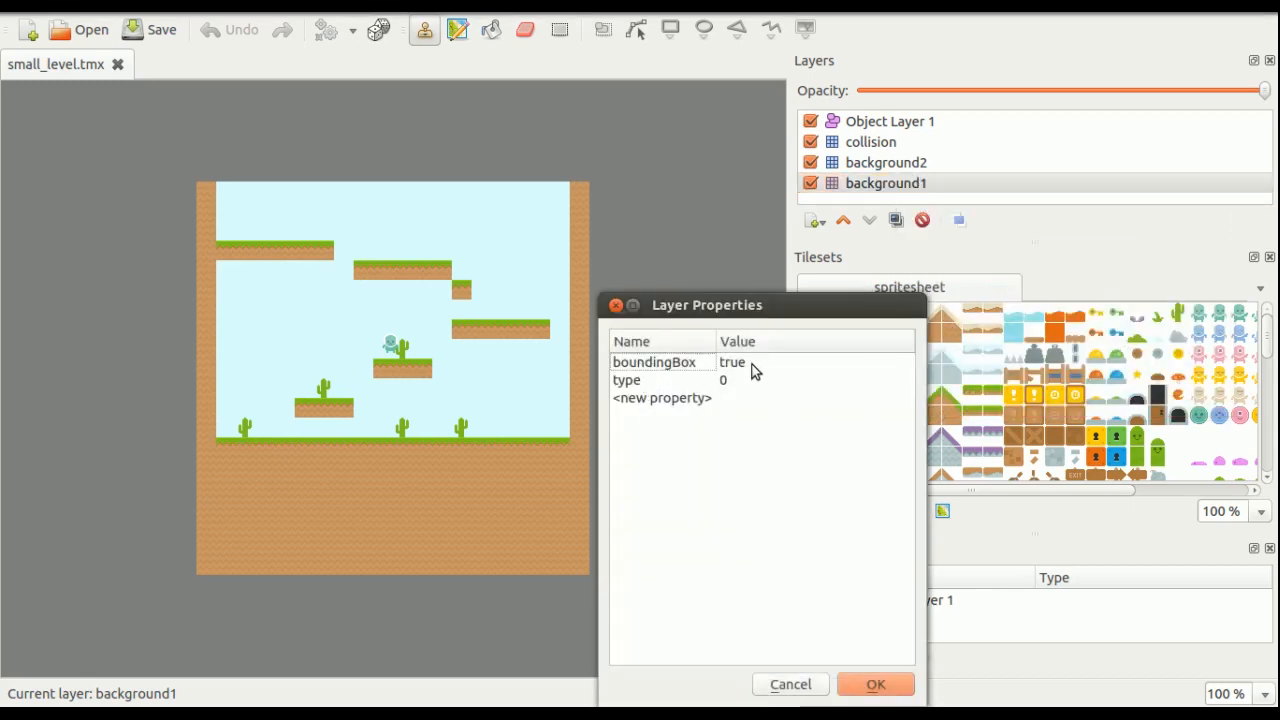
{"action": "left_click", "coordinate": [654, 362]}
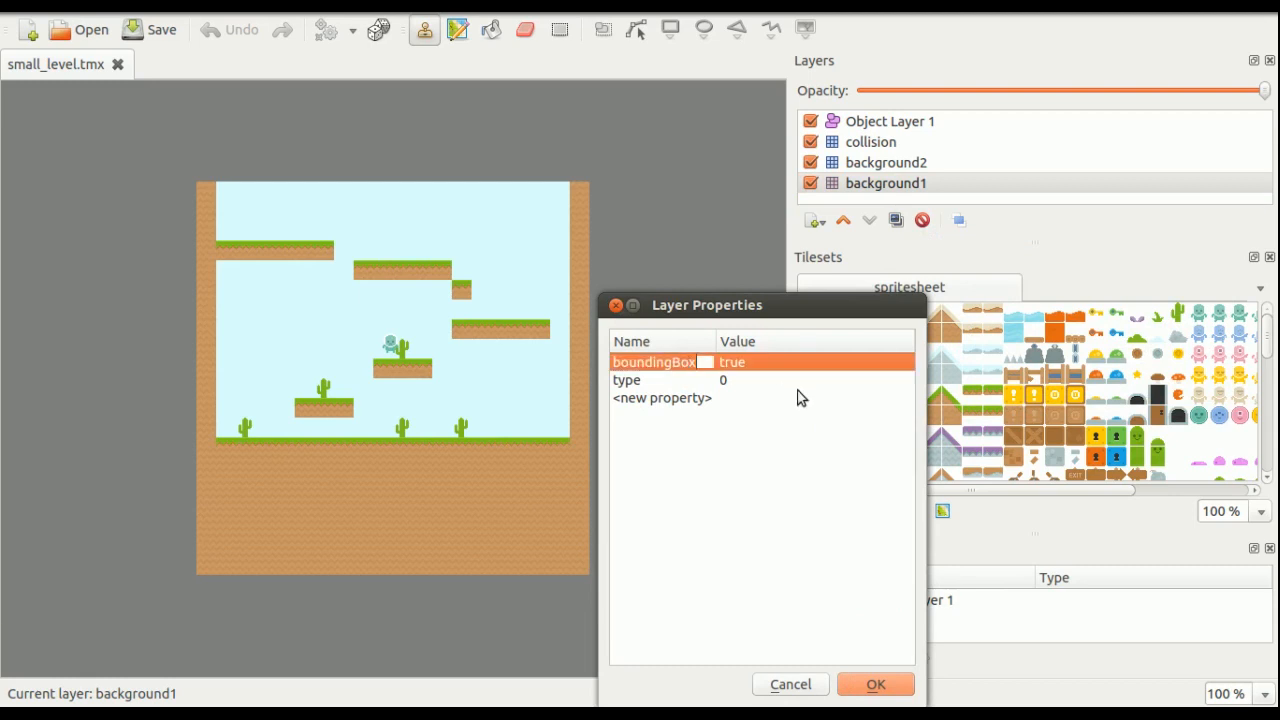
{"action": "left_click", "coordinate": [876, 684]}
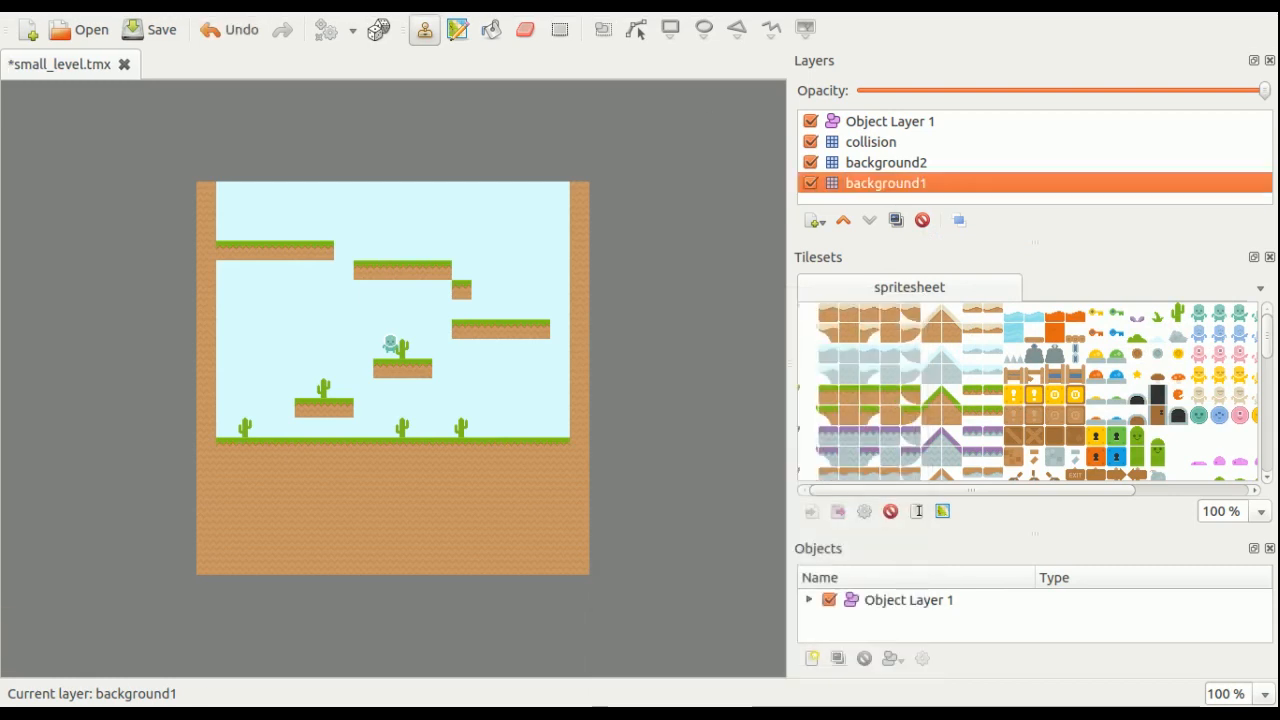